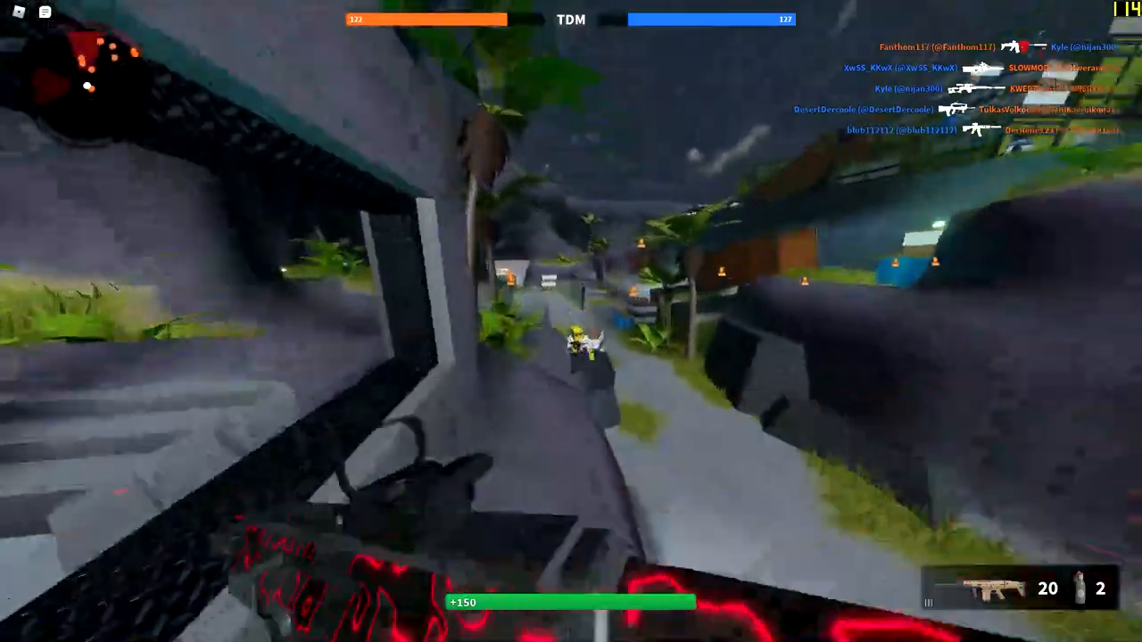
Step: Select Robot arm.000 and expose its subdivided star-like mesh in Edit Mode
{"action": "left_click", "coordinate": [571, 321]}
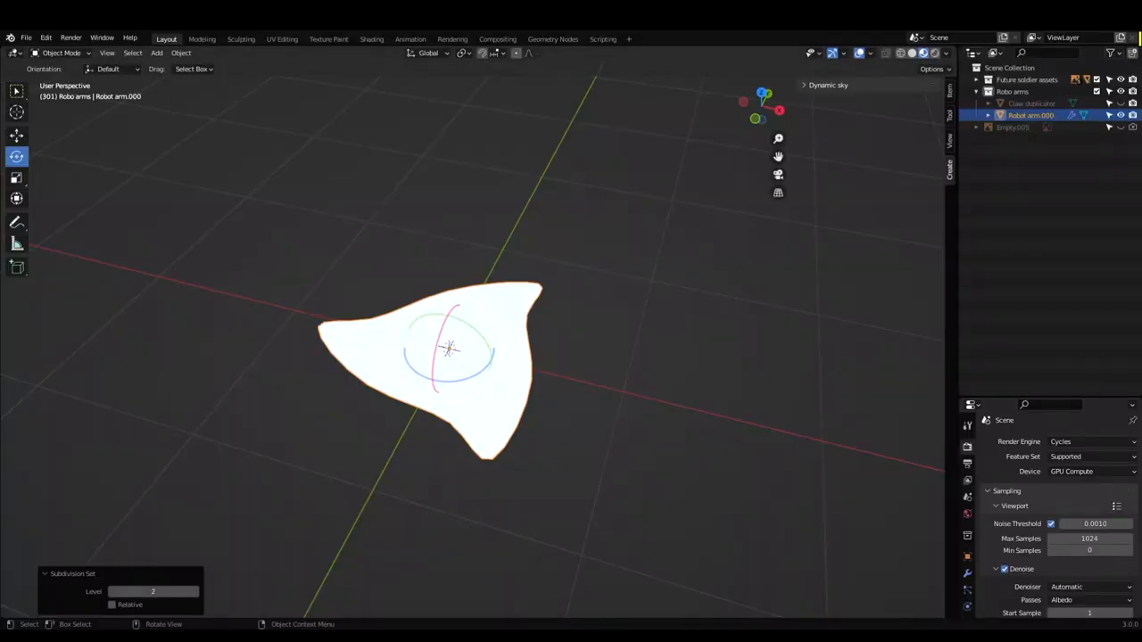
{"action": "key", "text": "Tab"}
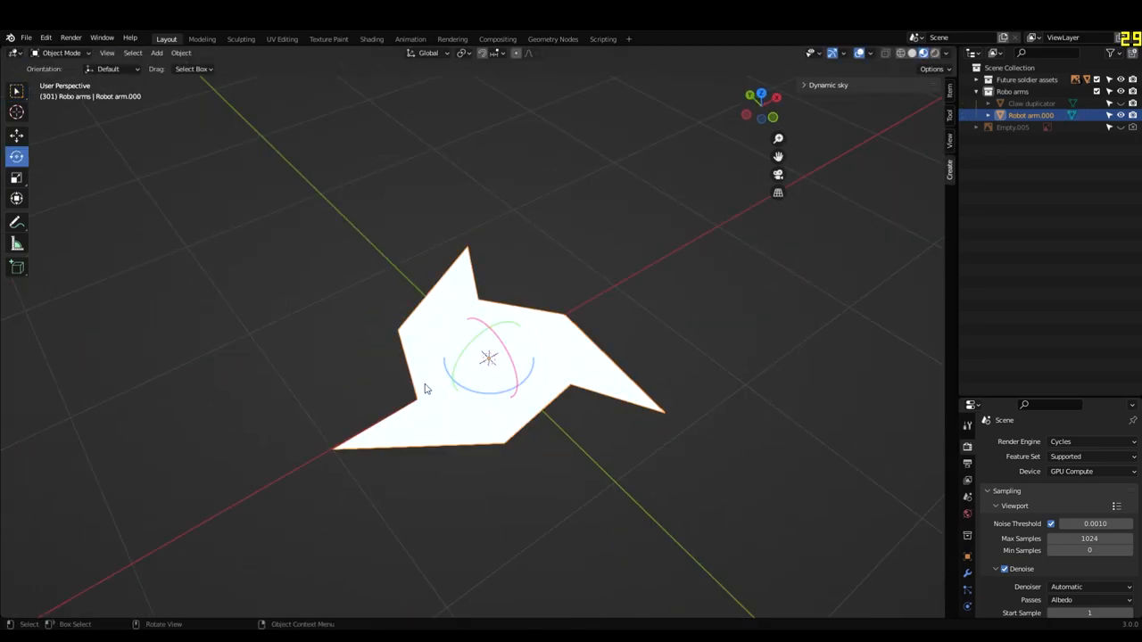
{"action": "key", "text": "Tab"}
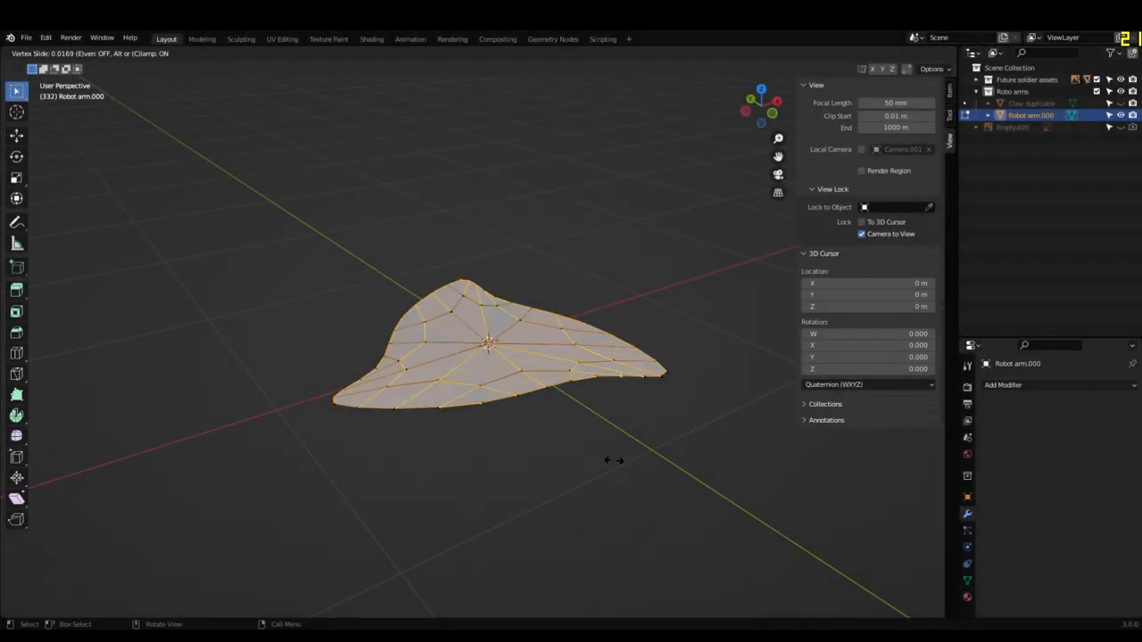
Step: Extrude the flat shape into a thickened claw base and blade named Claw Duplicator
{"action": "key", "text": "E"}
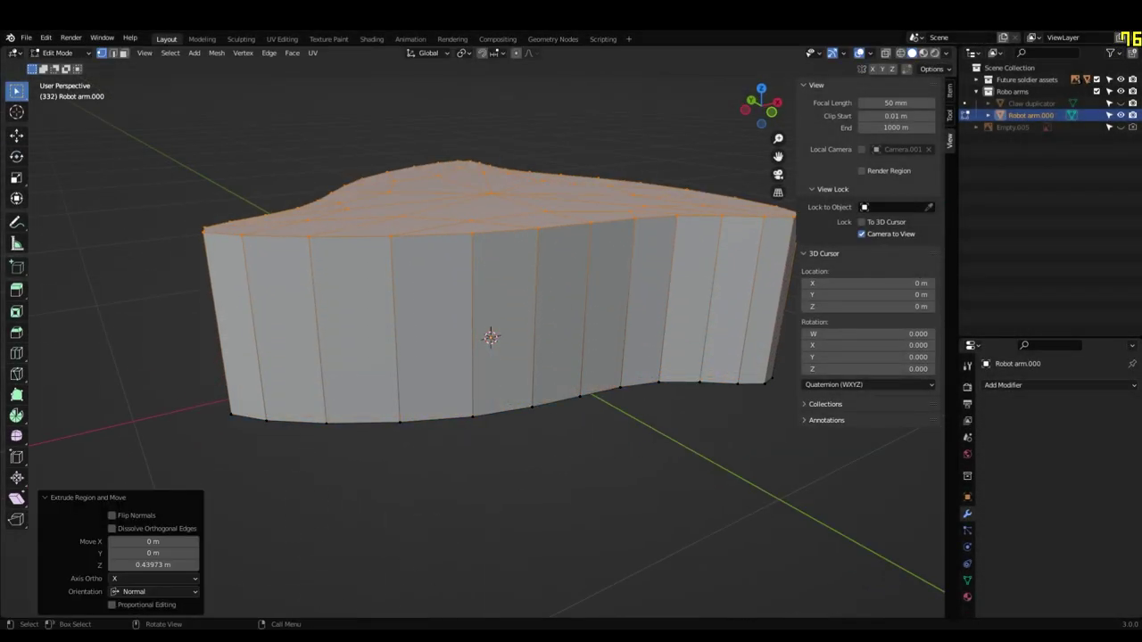
{"action": "key", "text": "KP_1"}
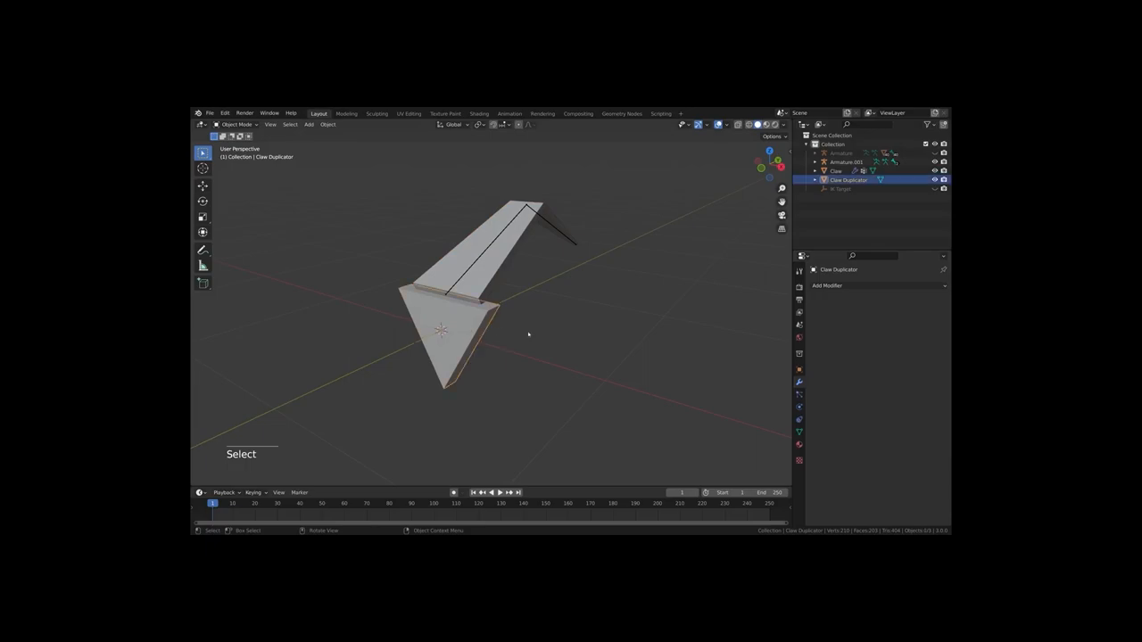
Step: Rotate Claw Duplicator about Y and array the Claw around the base using it as Object Offset
{"action": "key", "text": "r"}
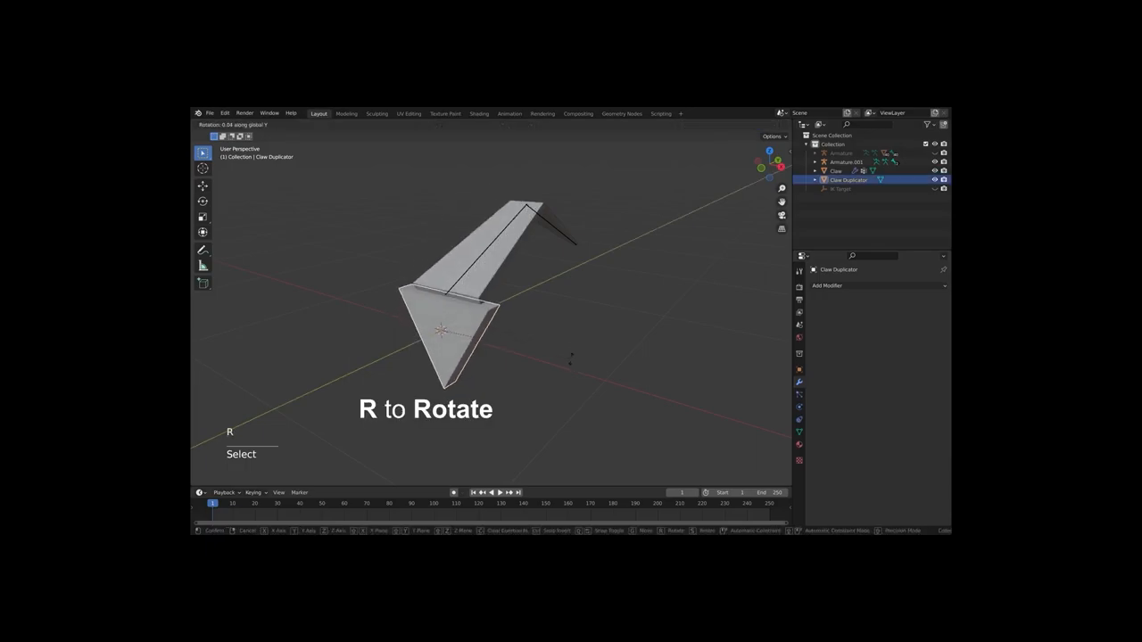
{"action": "key", "text": "Y"}
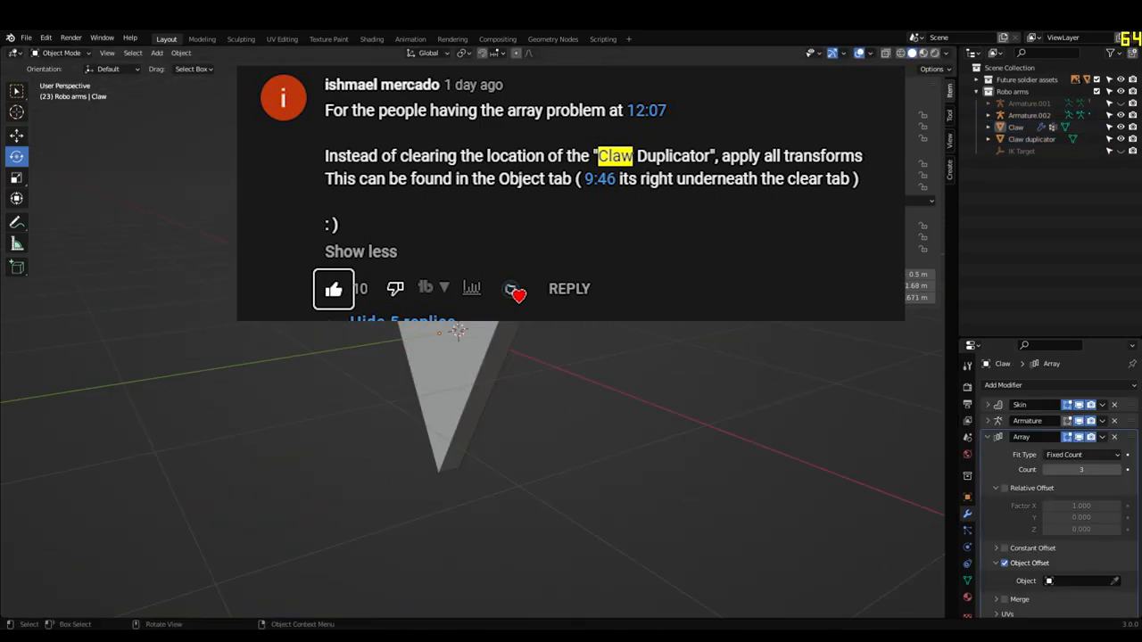
{"action": "right_click", "coordinate": [460, 354]}
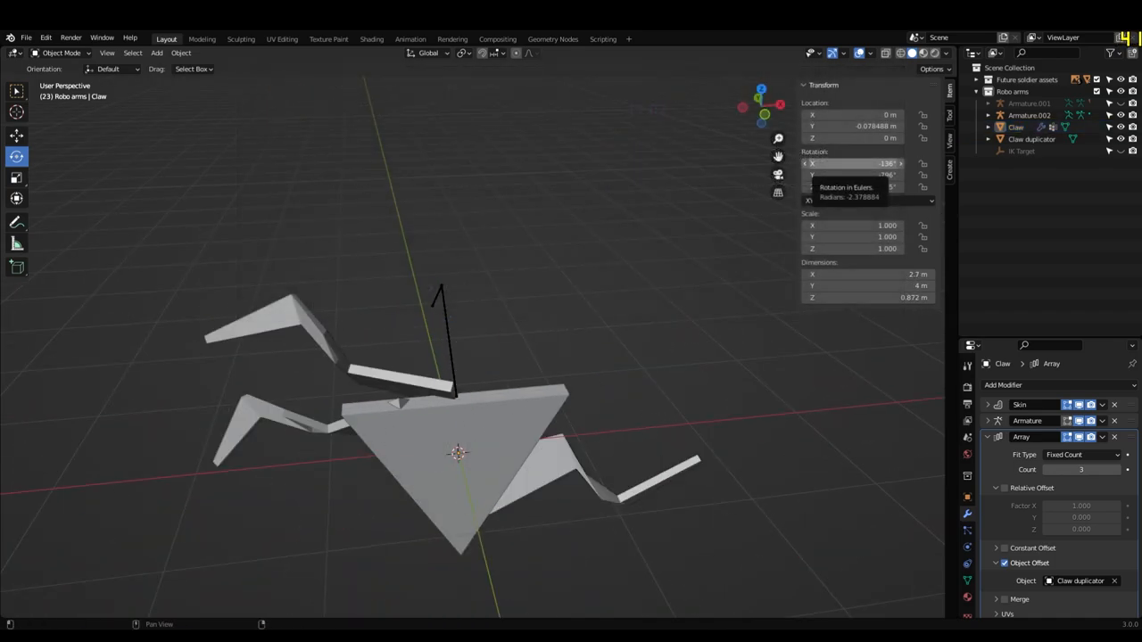
Step: Chain duplicated arm segments along the armature bones into a long tentacle
{"action": "left_click", "coordinate": [180, 37]}
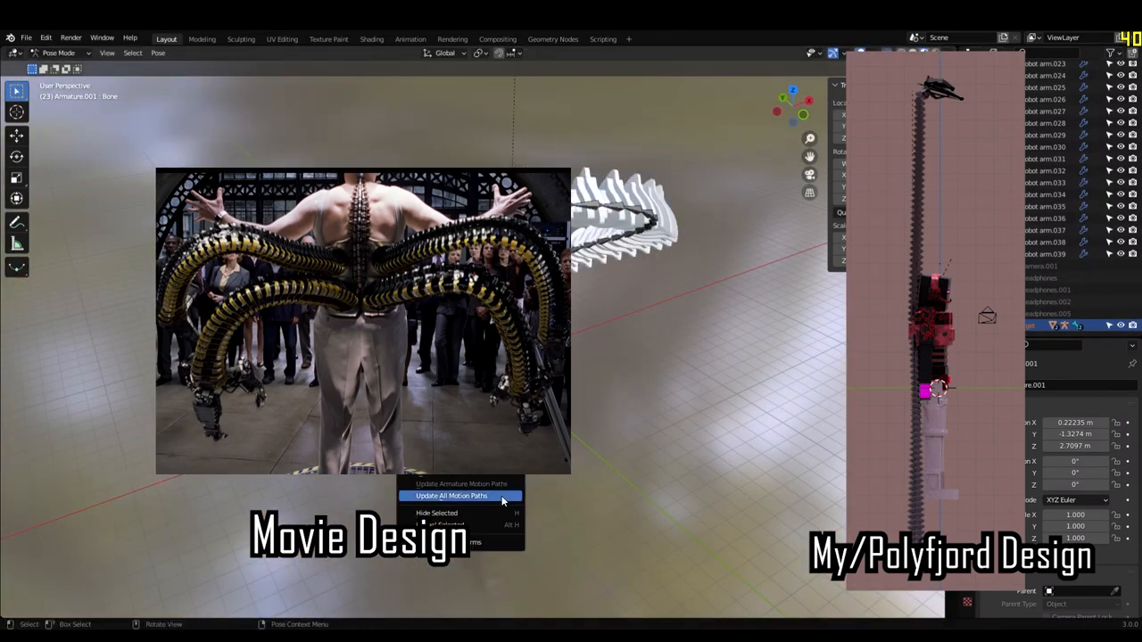
Step: Place four tentacle rigs with their own IK targets around the mannequin
{"action": "left_click", "coordinate": [450, 497]}
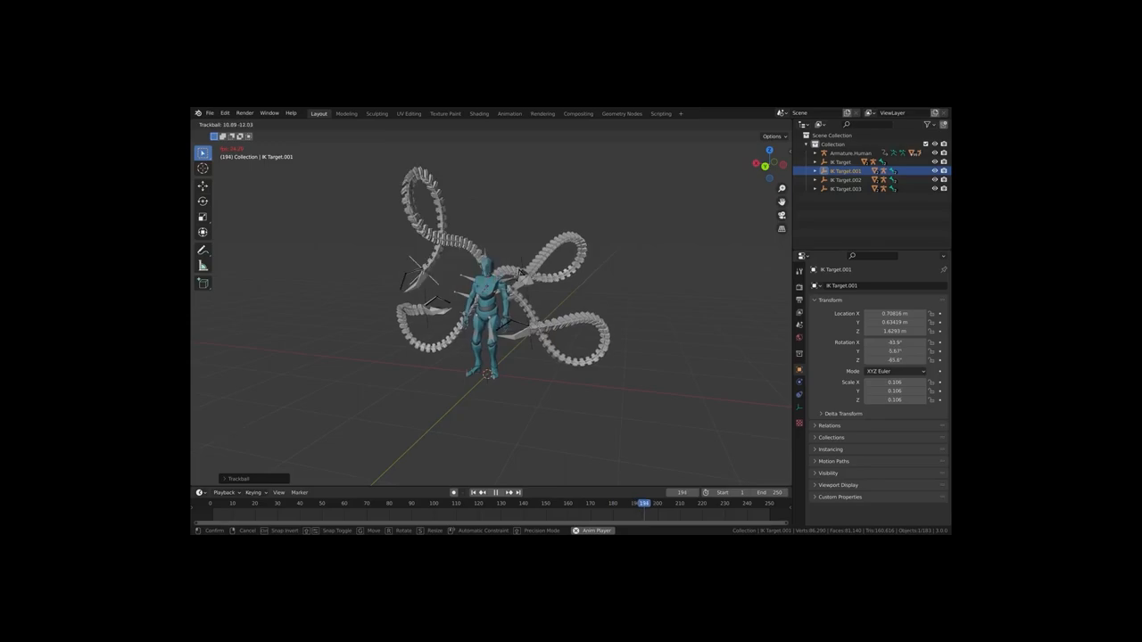
Step: Play back the tentacle animation before fitting the rigs onto the blocky character
{"action": "key", "text": "Space"}
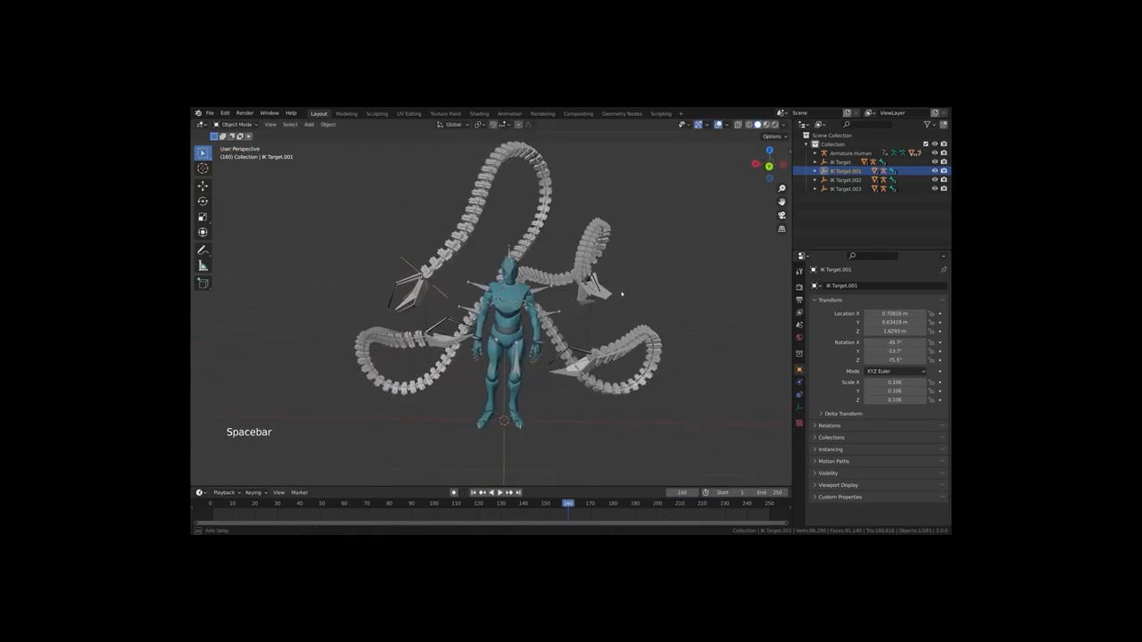
{"action": "key", "text": "alt+a"}
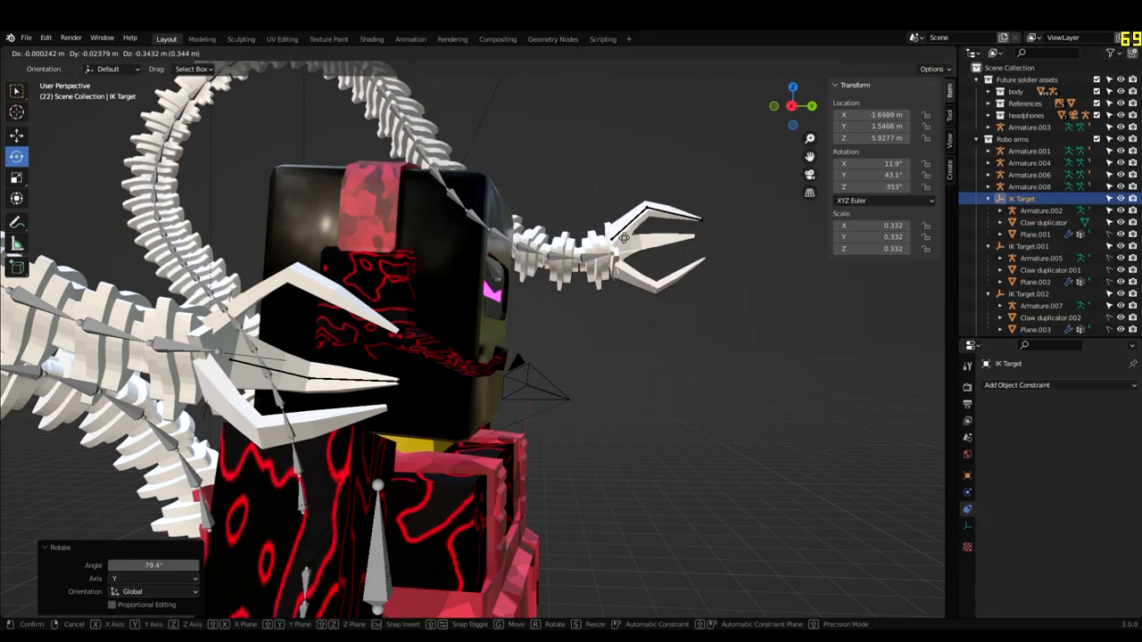
Step: Frame the character with the camera and key the tentacle bones on the timeline
{"action": "left_click_drag", "start_coordinate": [624, 250], "coordinate": [612, 271]}
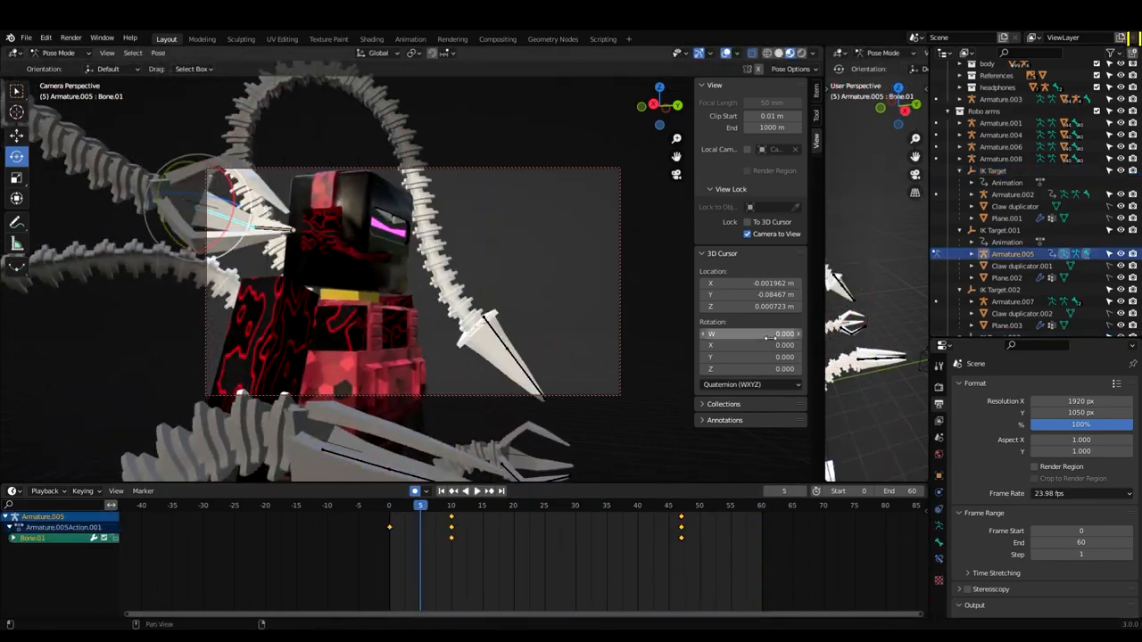
{"action": "left_click", "coordinate": [475, 491]}
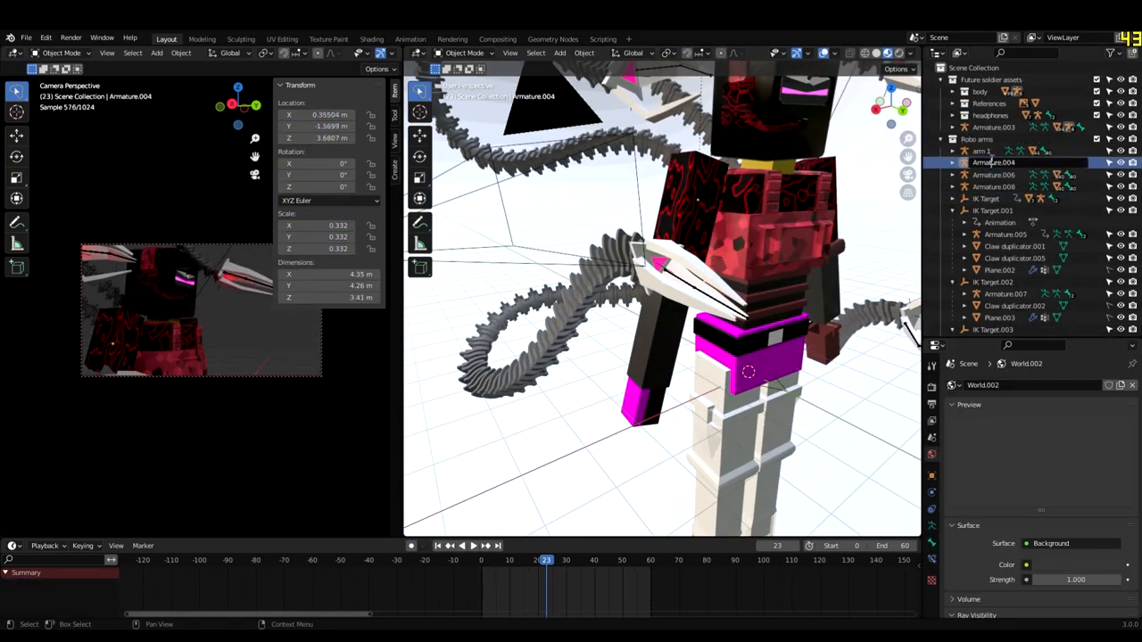
Step: Add a large Area light over the character, set its power and key it
{"action": "left_click", "coordinate": [996, 217]}
{"action": "type", "text": "arm 2"}
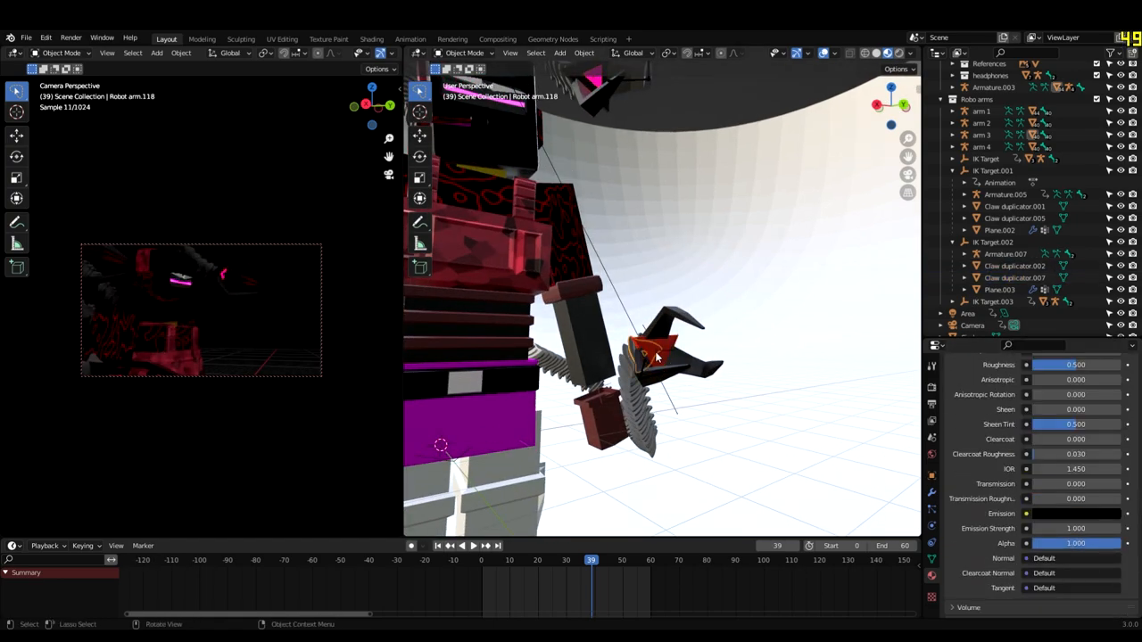
{"action": "left_click", "coordinate": [1010, 279]}
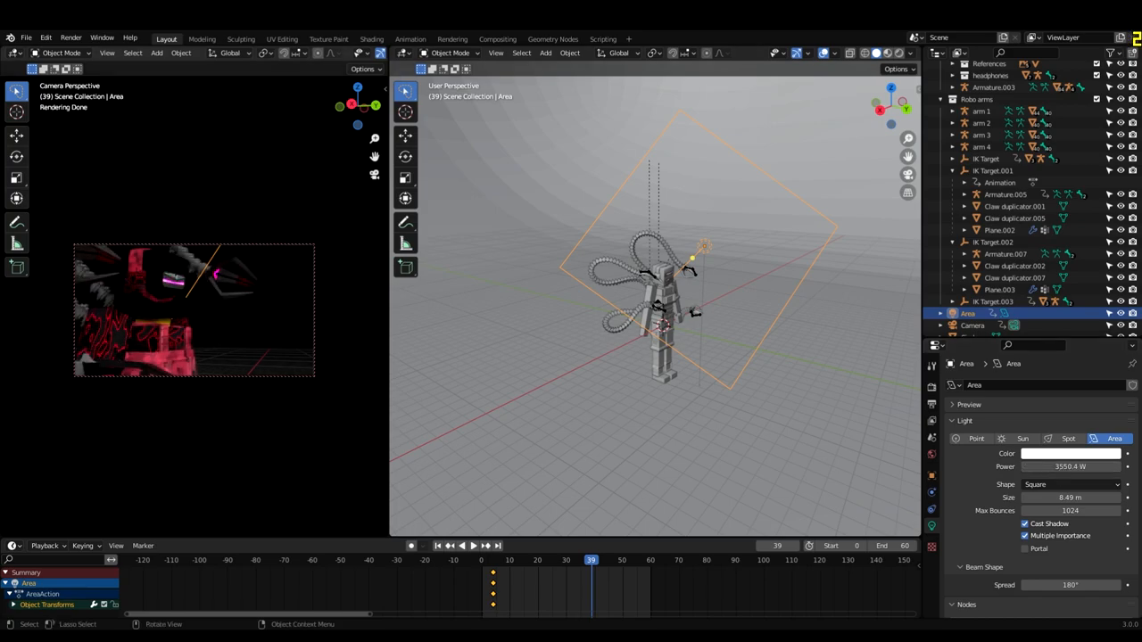
Step: Add a Spot light and create a Dynamic Sky world as the scene background
{"action": "left_click", "coordinate": [1067, 439]}
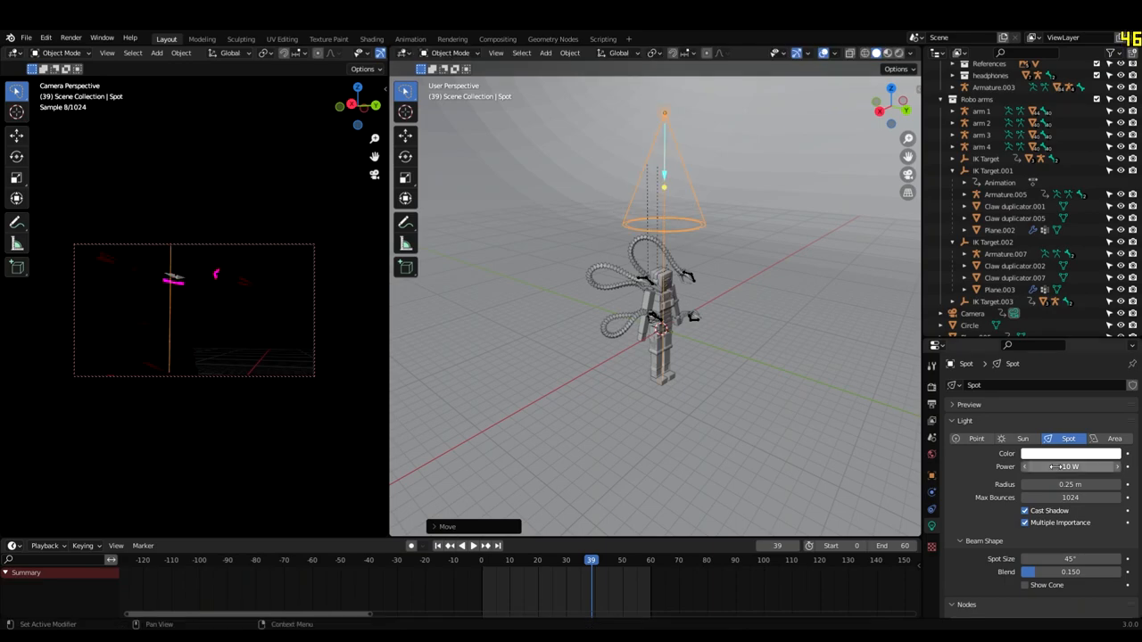
{"action": "left_click", "coordinate": [72, 35]}
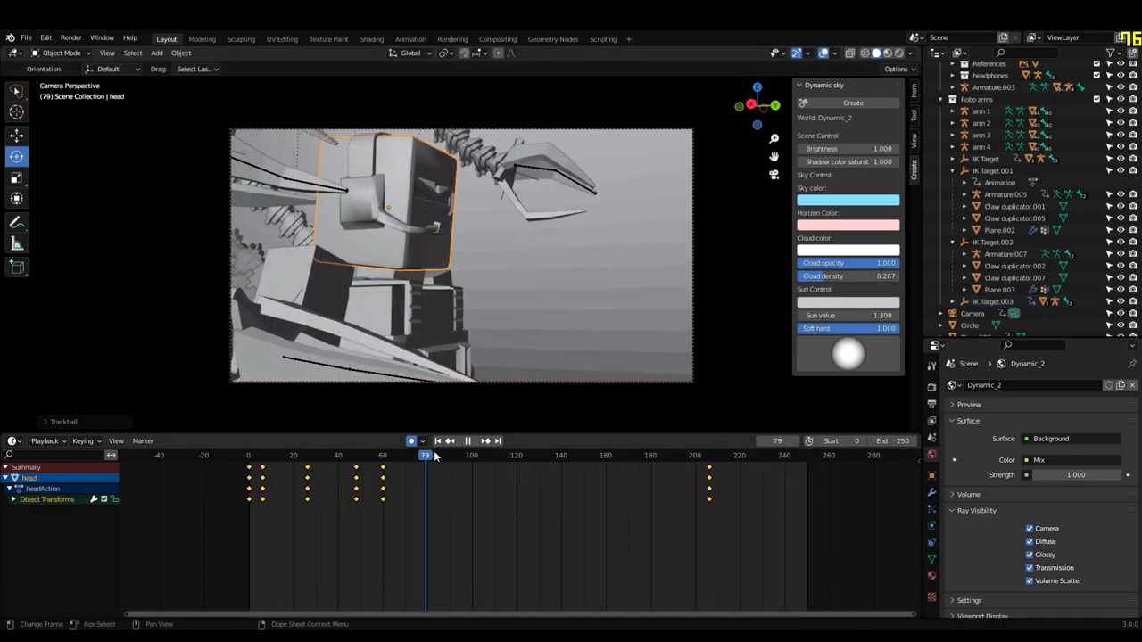
Step: Insert keyframes for the arm bones and the camera across the timeline frames
{"action": "left_click", "coordinate": [468, 441]}
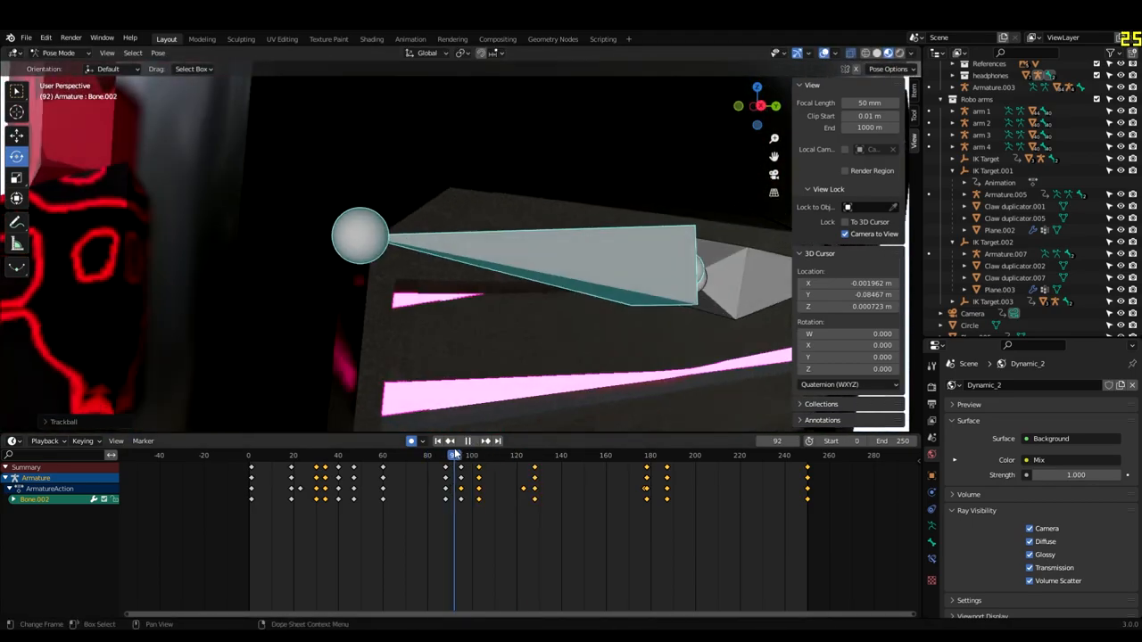
{"action": "left_click", "coordinate": [475, 441]}
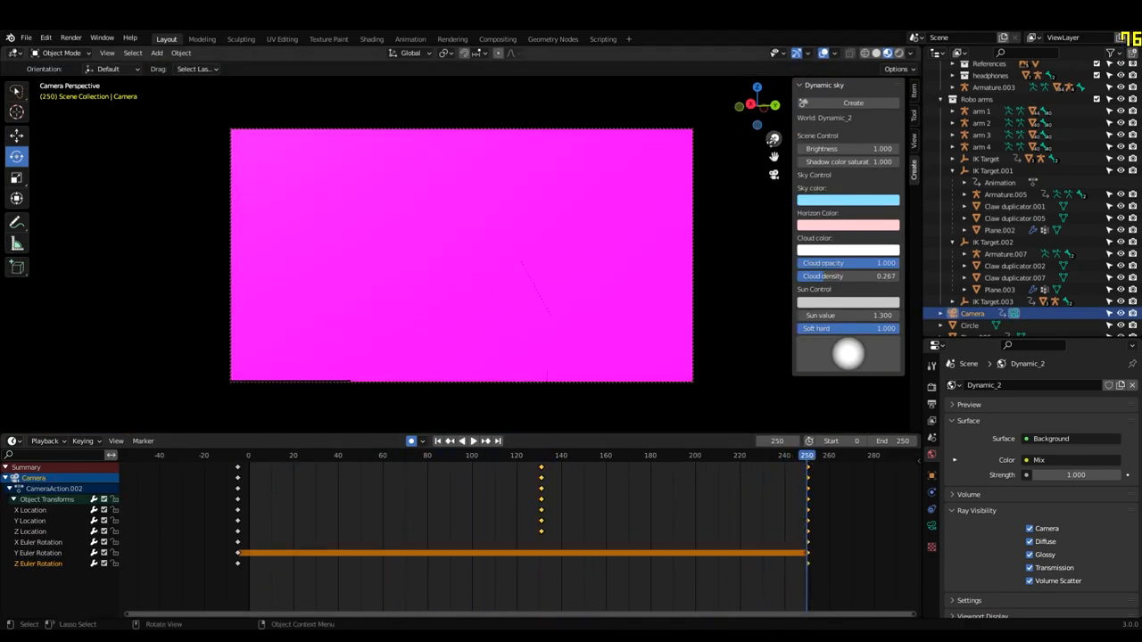
{"action": "left_click", "coordinate": [473, 441]}
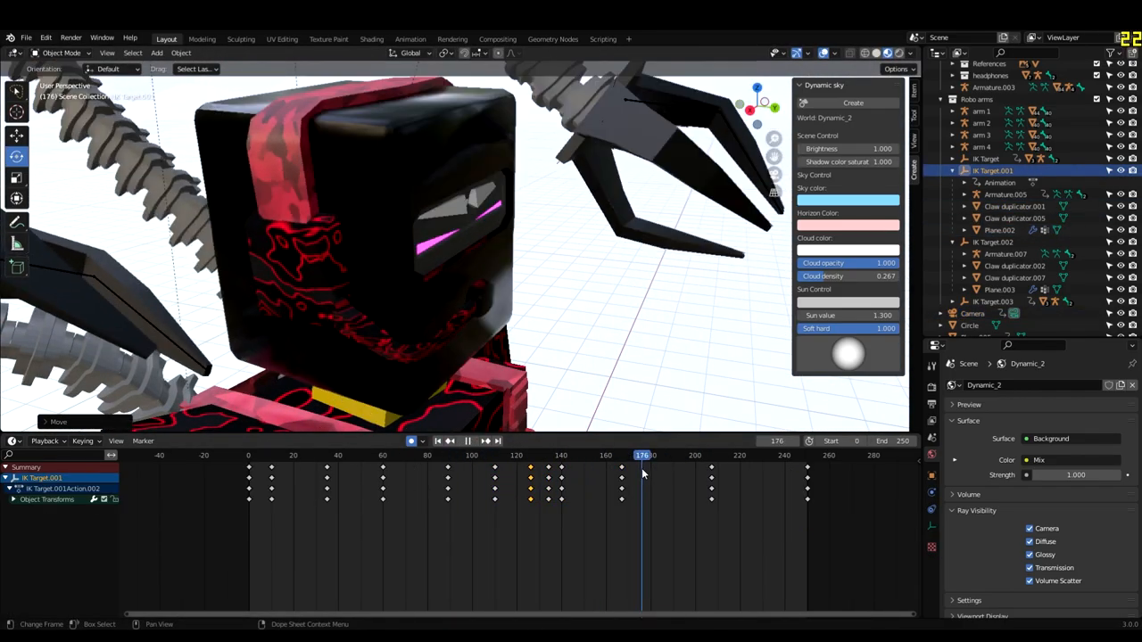
Step: Keyframe the IK arm targets at new frames so the claws move
{"action": "left_click_drag", "start_coordinate": [643, 455], "coordinate": [496, 455]}
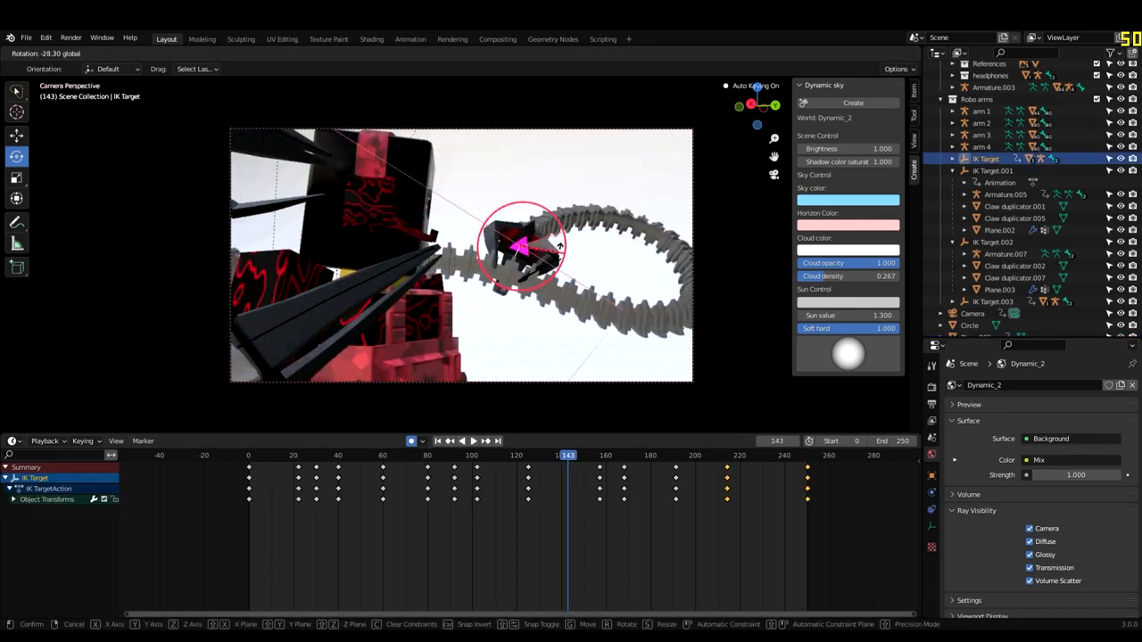
{"action": "left_click", "coordinate": [474, 441]}
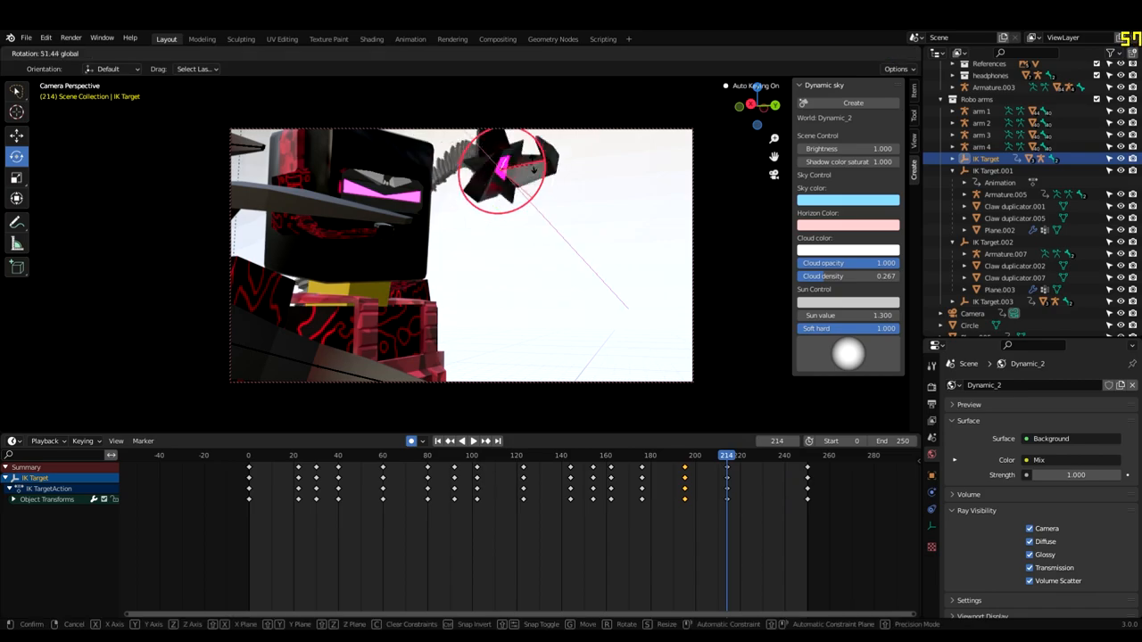
{"action": "left_click", "coordinate": [468, 441]}
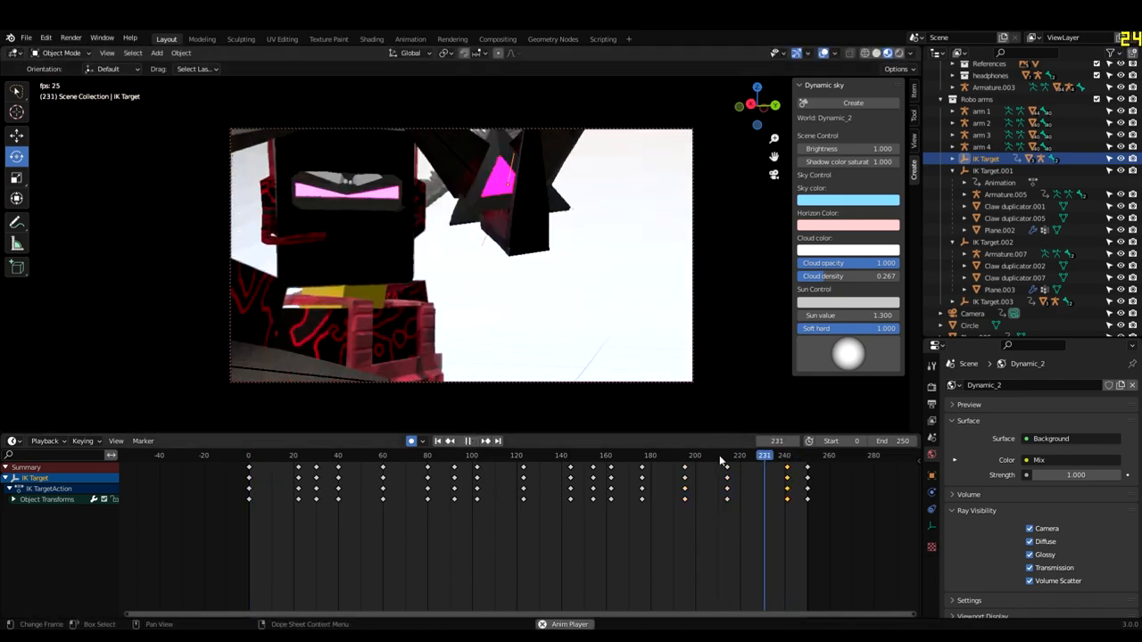
{"action": "left_click", "coordinate": [785, 456]}
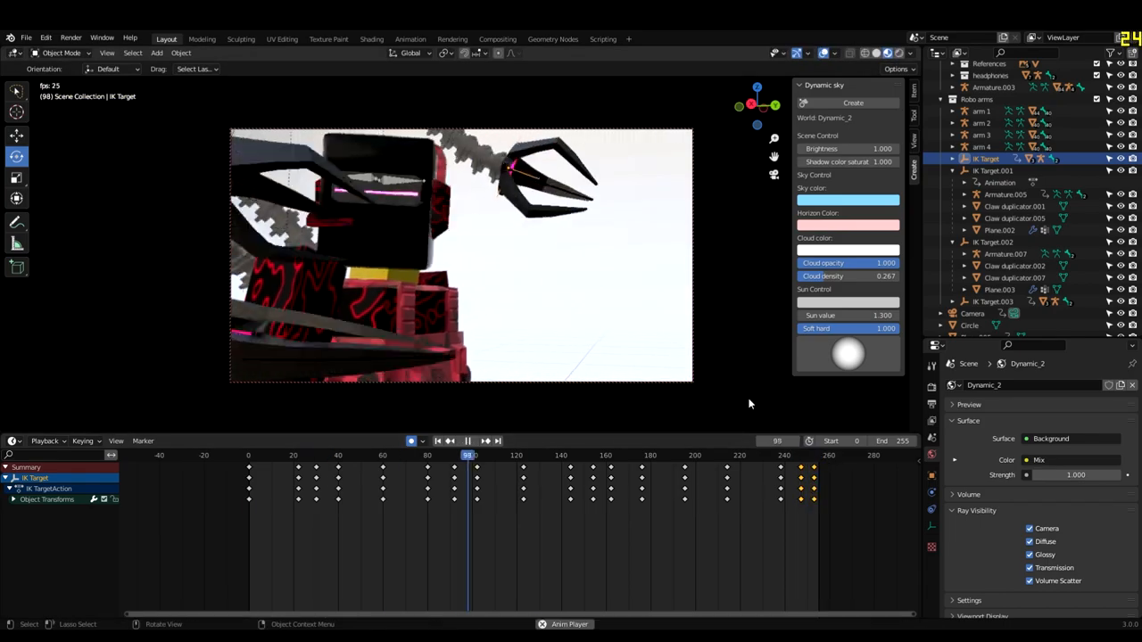
Step: Place a background image behind the character in the camera shot
{"action": "left_click_drag", "start_coordinate": [467, 456], "coordinate": [728, 455]}
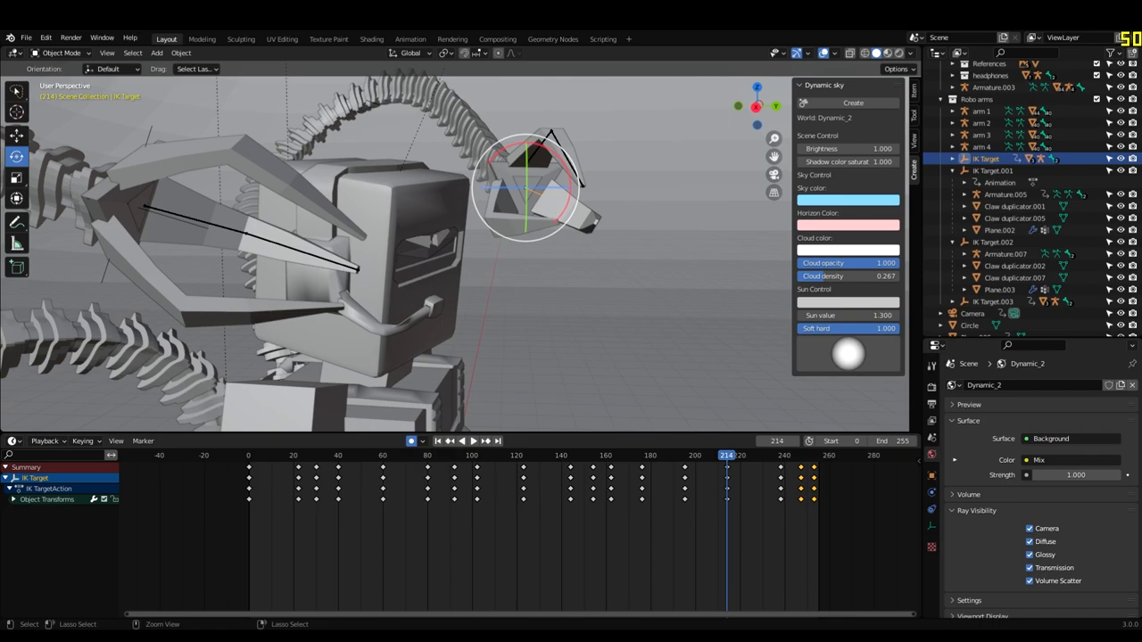
{"action": "left_click", "coordinate": [970, 314]}
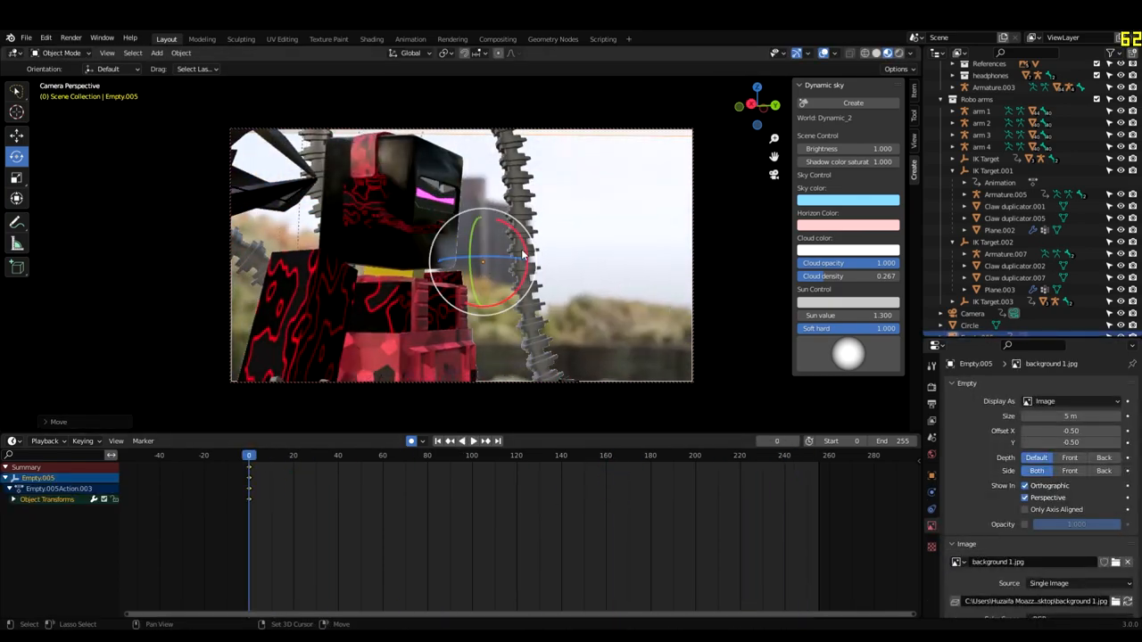
Step: Set the Dynamic Sky to a pink sky colour with denser clouds and play the rendered preview
{"action": "left_click", "coordinate": [589, 455]}
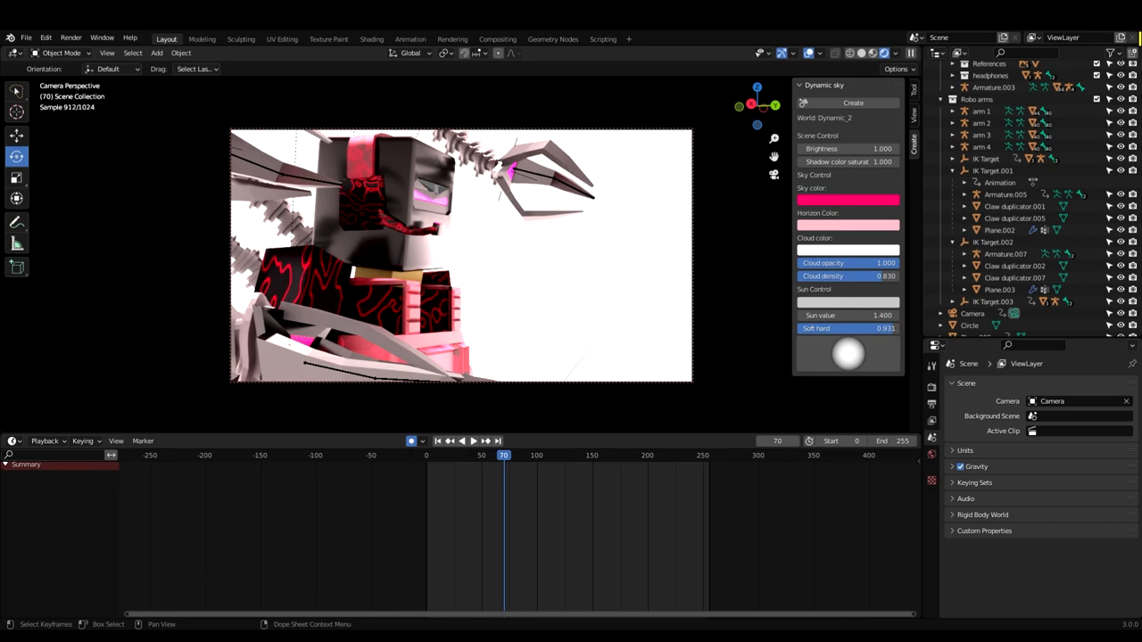
{"action": "left_click", "coordinate": [679, 455]}
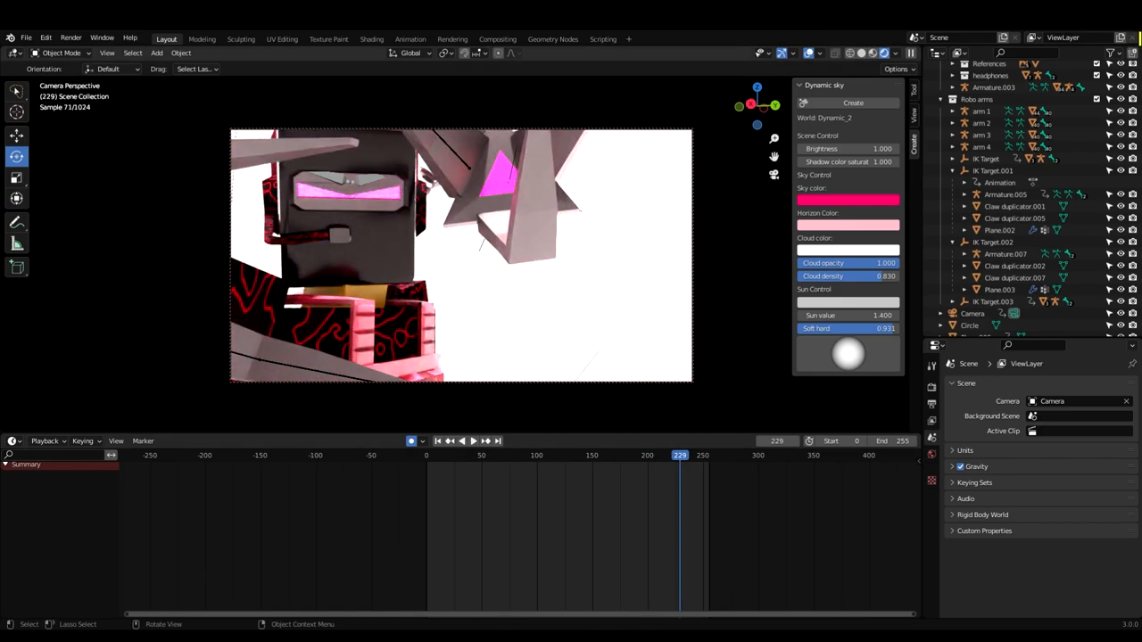